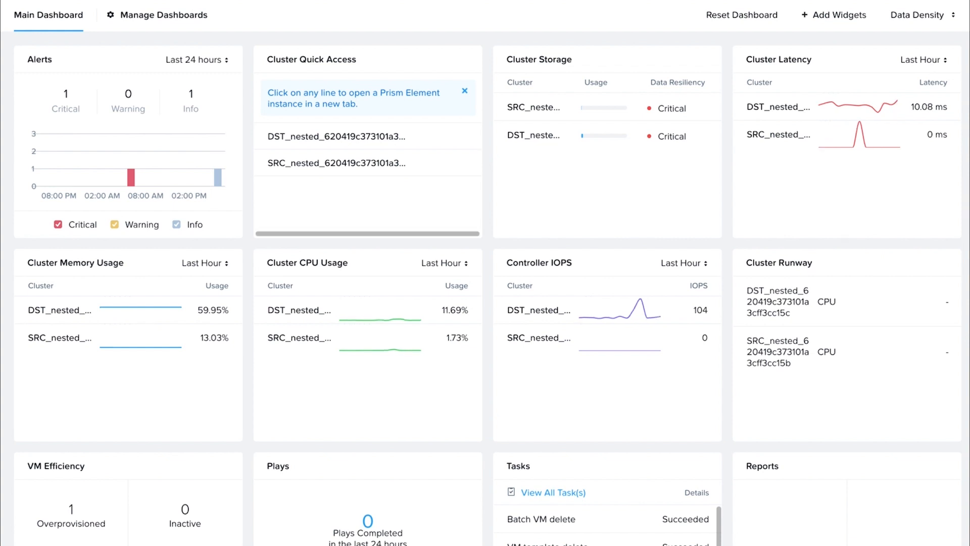
# Show the Actions menu for the Dev VM in the Compute & Storage VMs list.
pyautogui.click(9, 15)
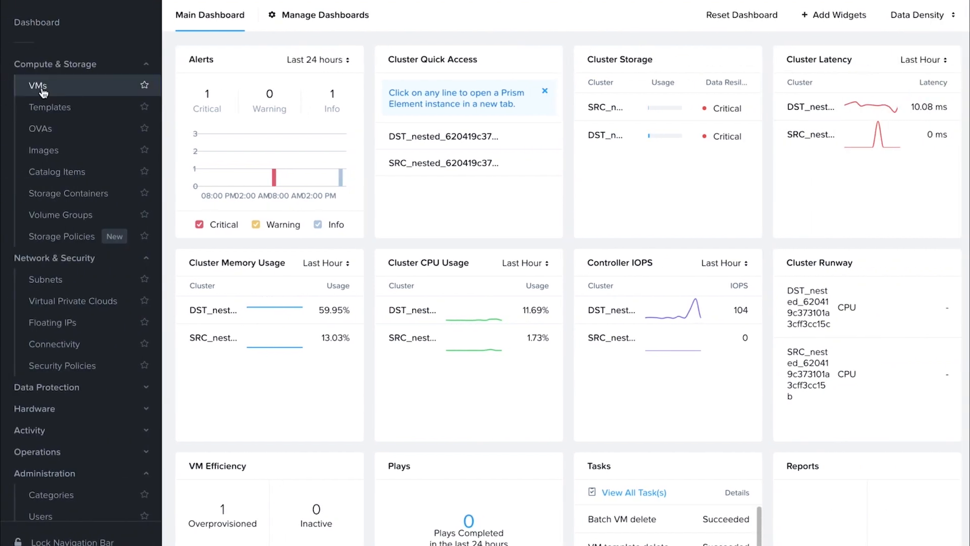
pyautogui.click(38, 85)
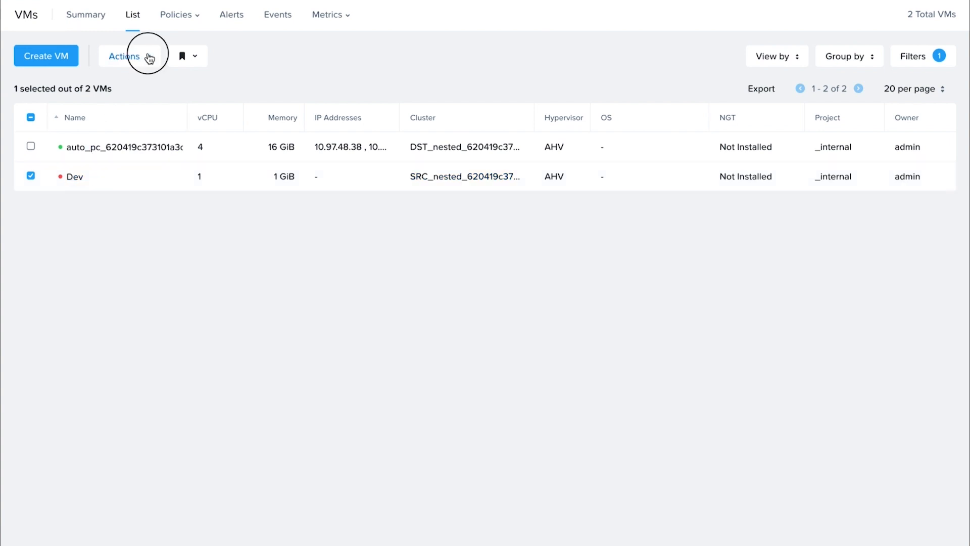
pyautogui.click(124, 55)
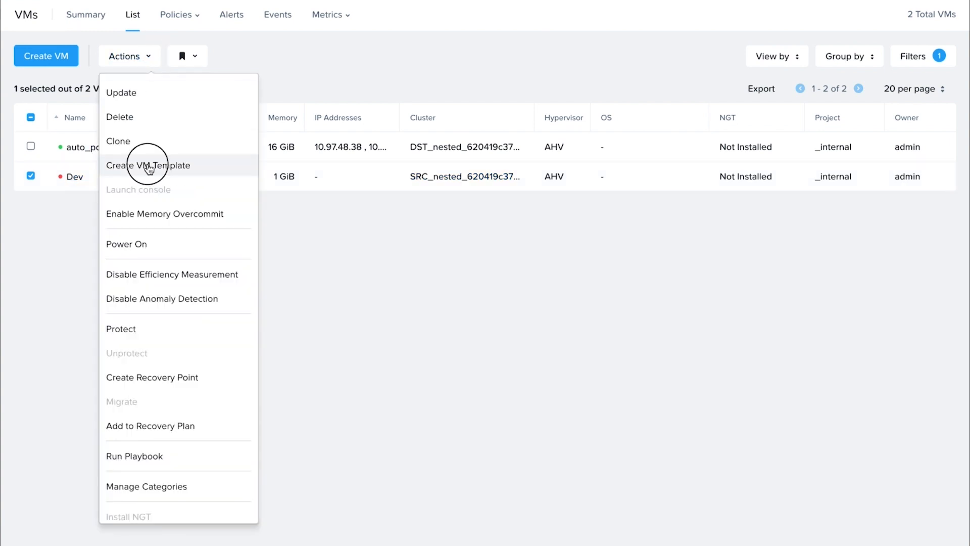
# Save a VM template named DevTemplate from Dev, without guest customization.
pyautogui.click(148, 165)
pyautogui.write('DevTempla')
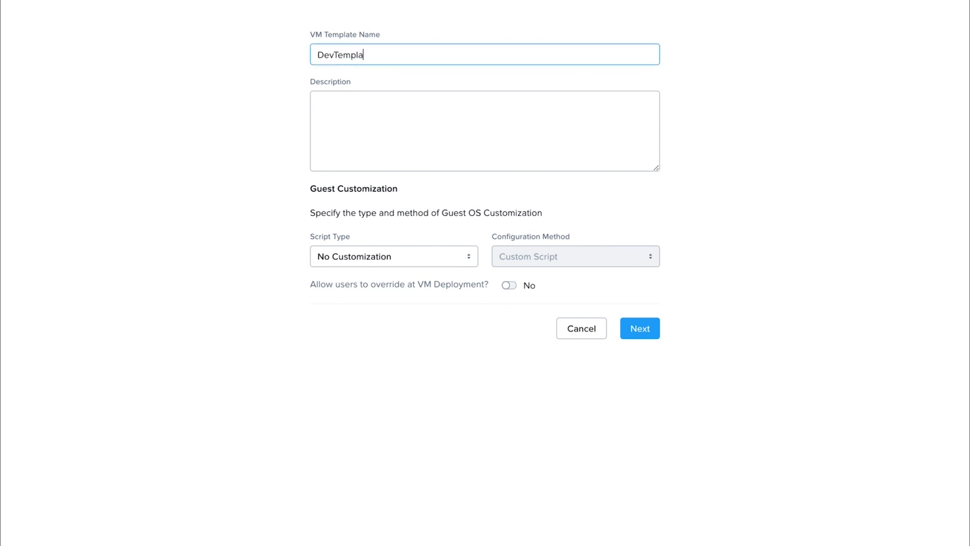
pyautogui.click(393, 256)
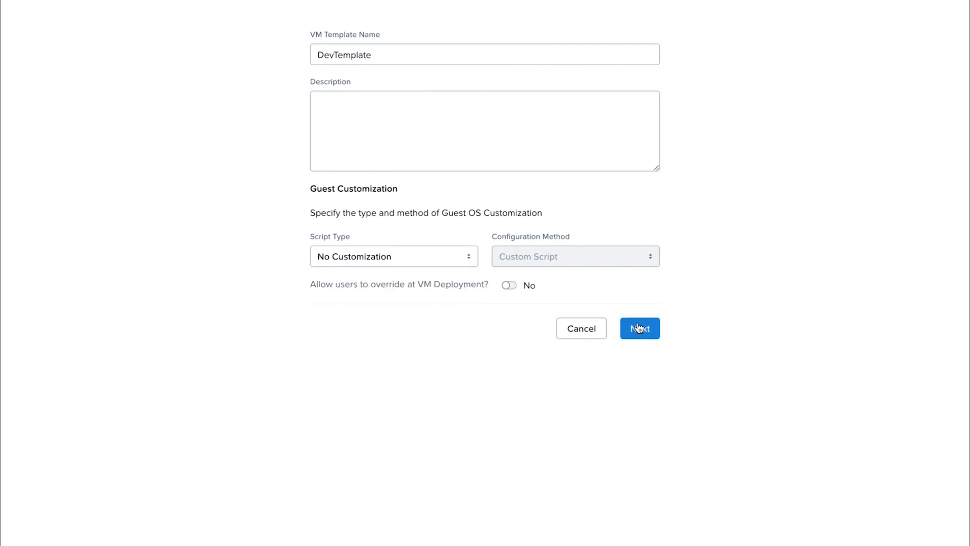
pyautogui.click(639, 328)
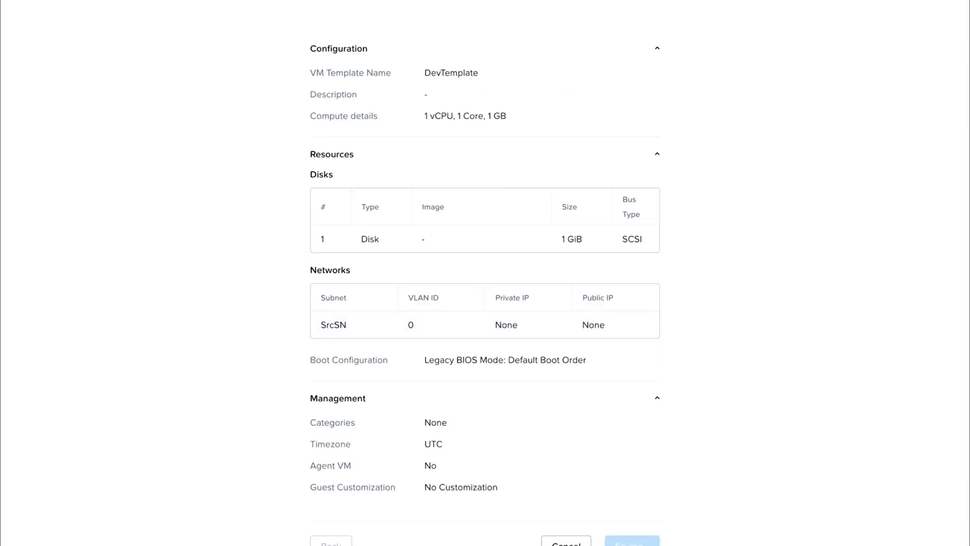
pyautogui.click(631, 544)
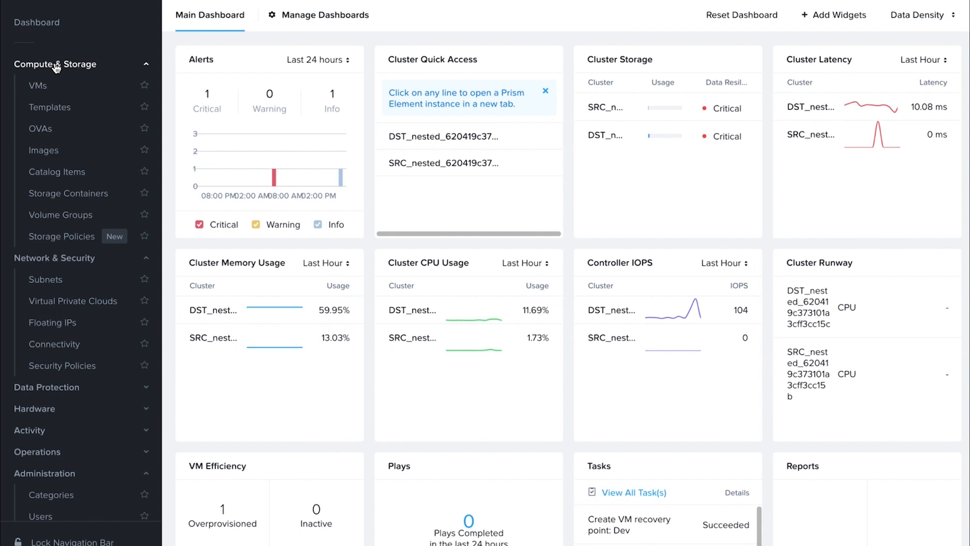
pyautogui.moveTo(49, 107)
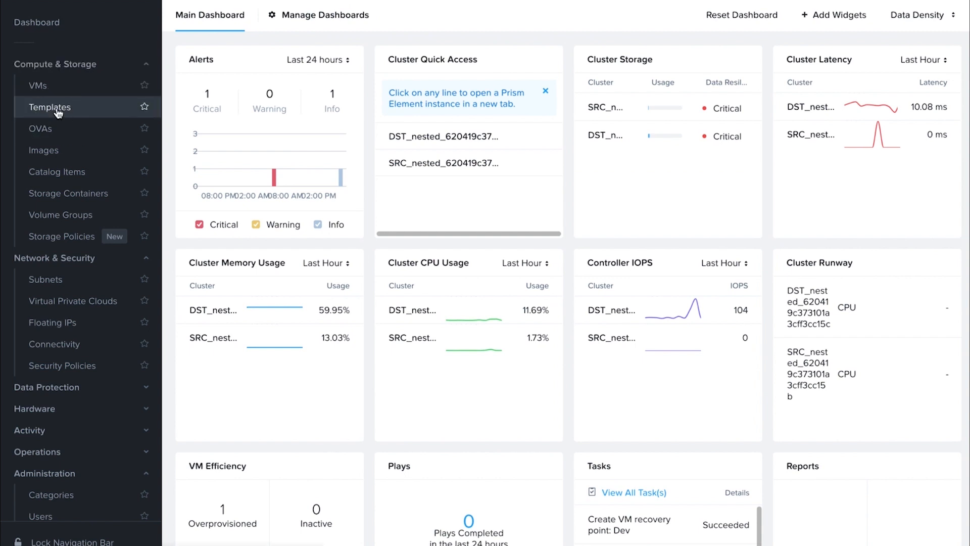
# Open DevTemplate's summary page from the Templates list.
pyautogui.click(50, 107)
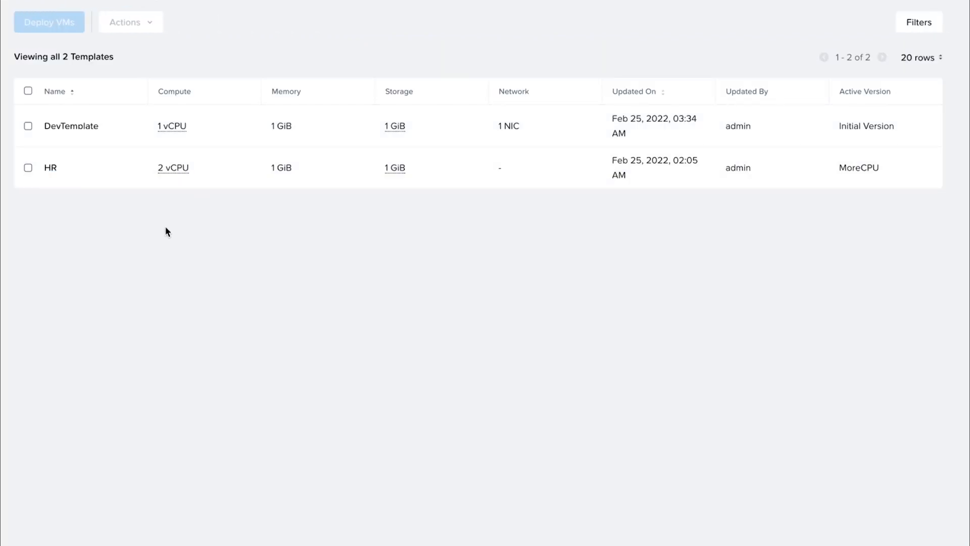
pyautogui.moveTo(139, 232)
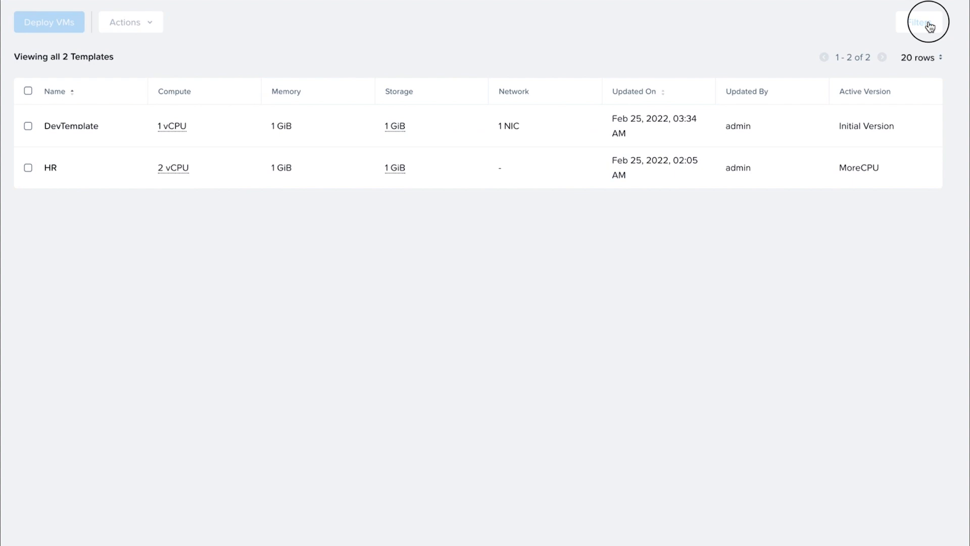
pyautogui.moveTo(955, 20)
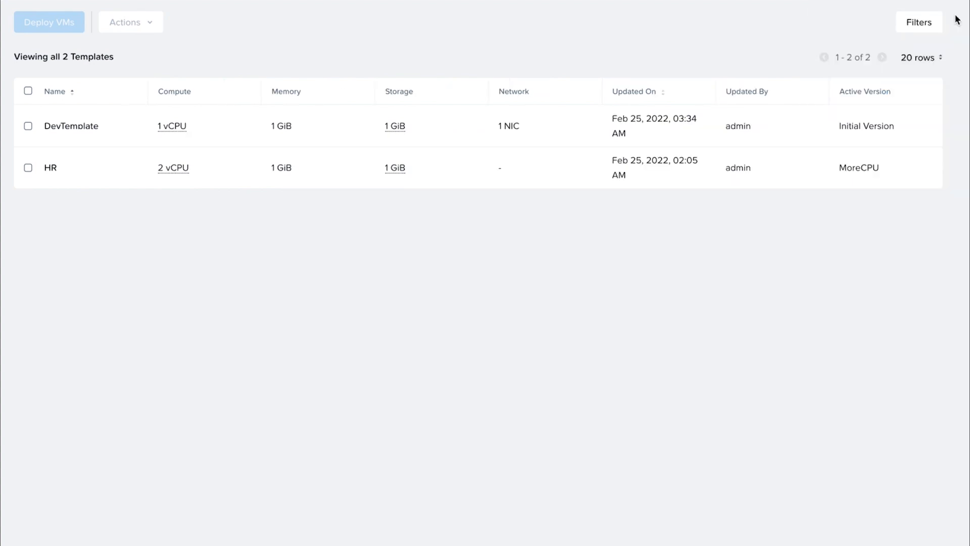
pyautogui.moveTo(425, 211)
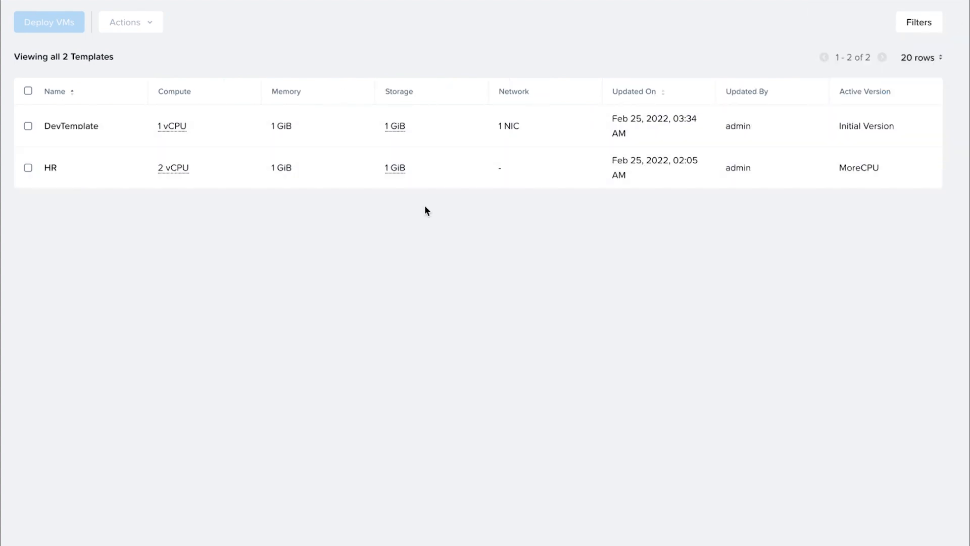
pyautogui.click(71, 126)
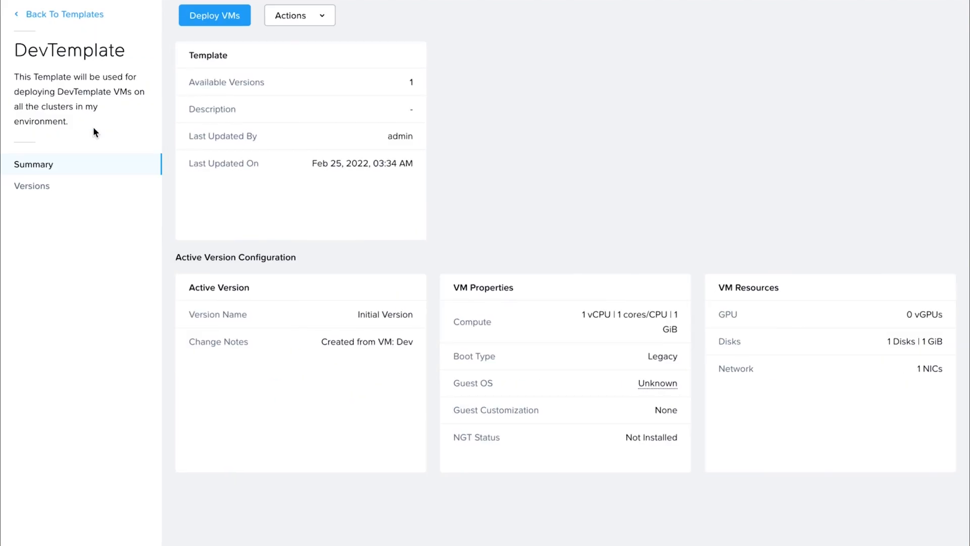
pyautogui.moveTo(264, 209)
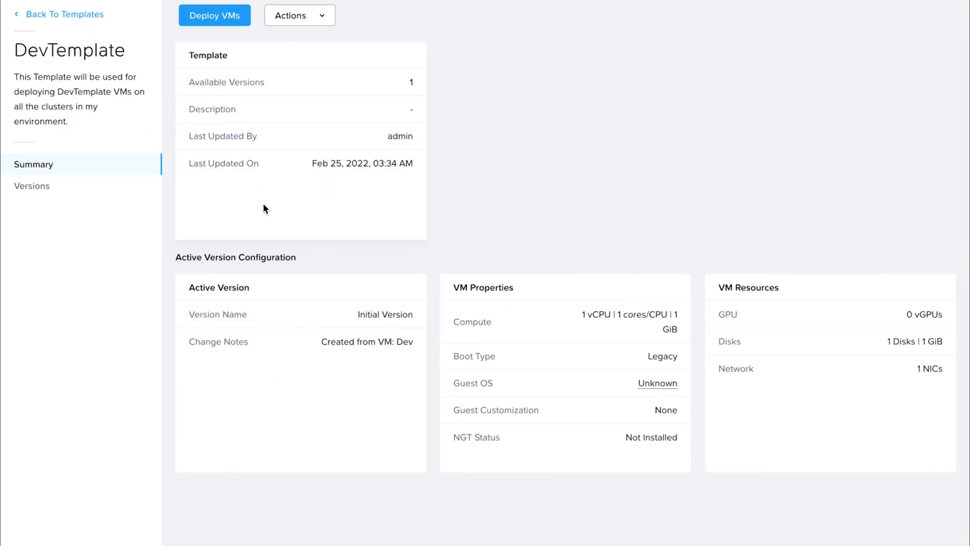
# Check DevTemplate's versions, then open the Update dialog on the active Initial Version.
pyautogui.click(32, 186)
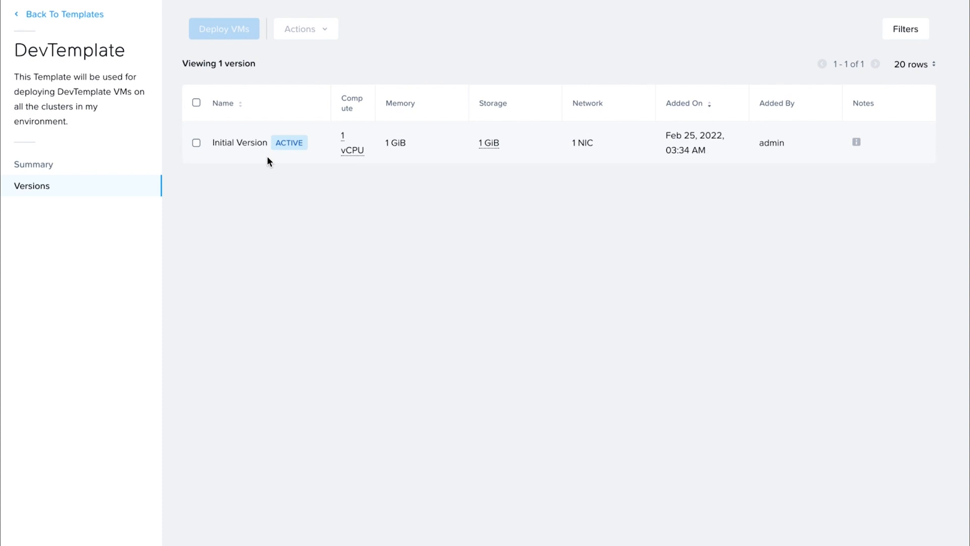
pyautogui.click(33, 165)
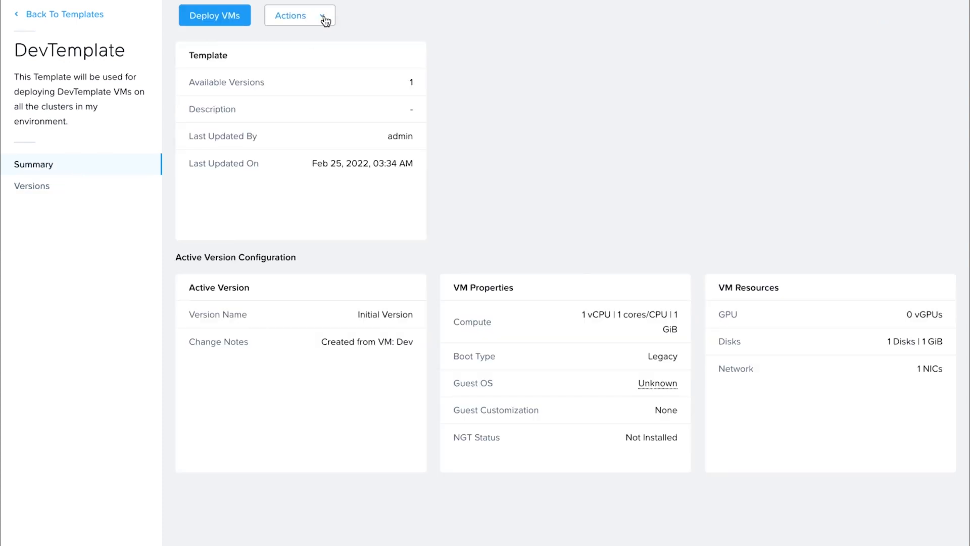
pyautogui.click(289, 14)
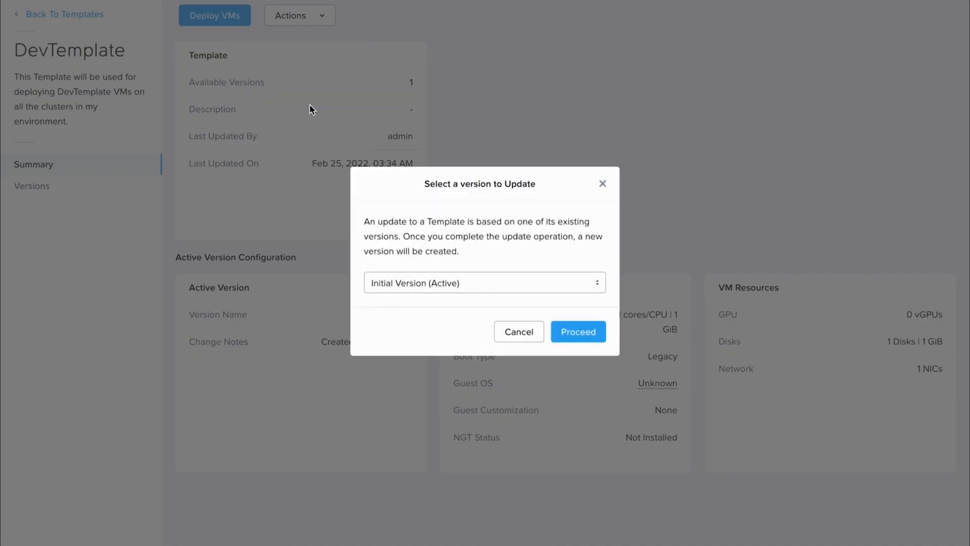
# Submit a new DevTemplate version named MoreCPUs with change note 'n/w removed'.
pyautogui.click(577, 332)
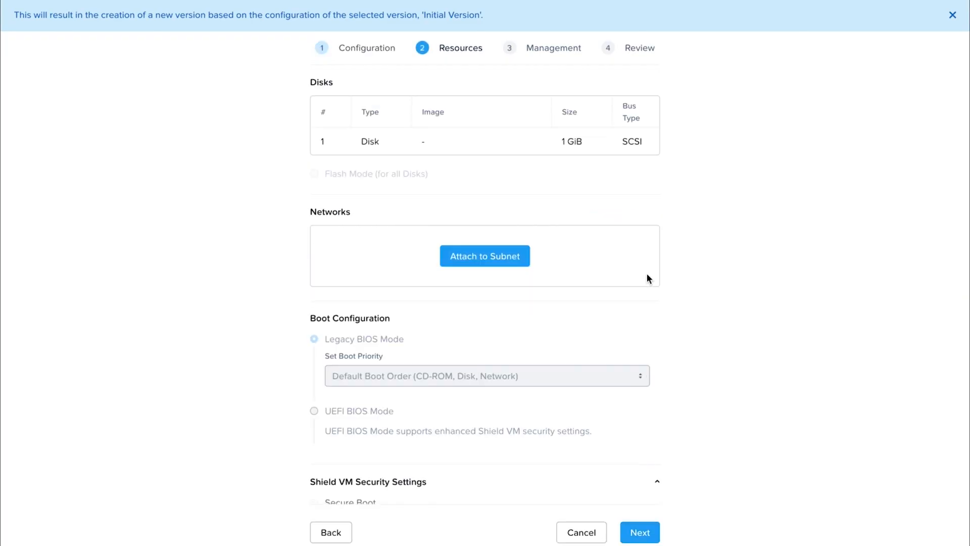
pyautogui.click(639, 532)
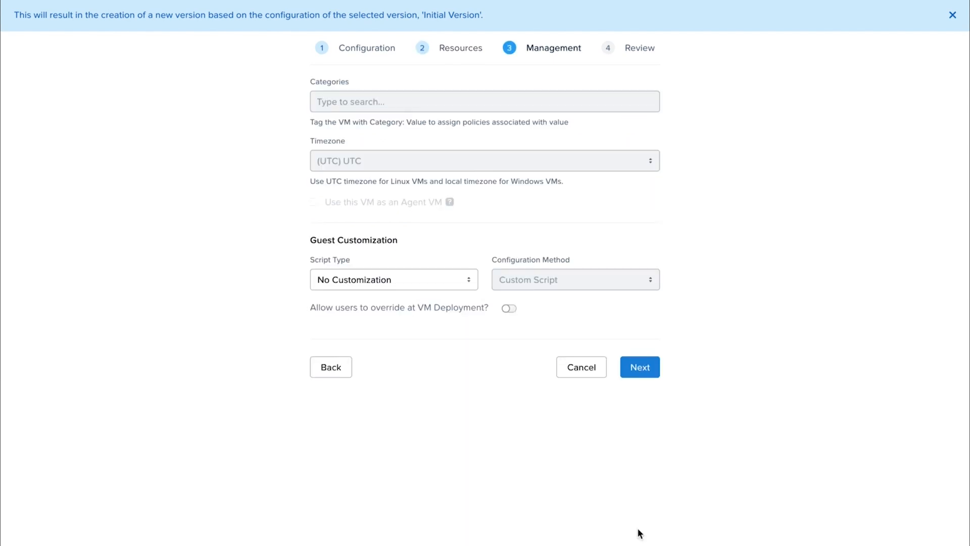
pyautogui.click(639, 366)
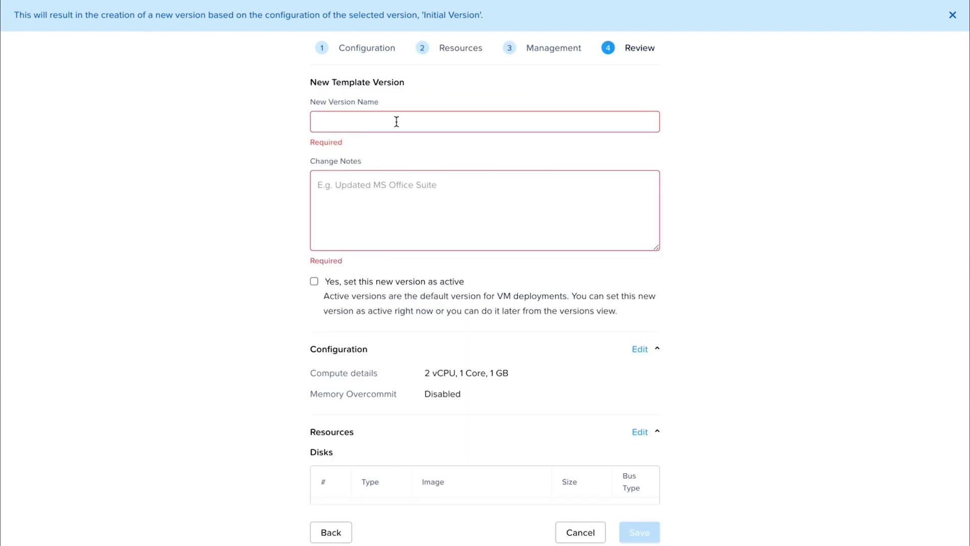
pyautogui.write('MoreCPUs')
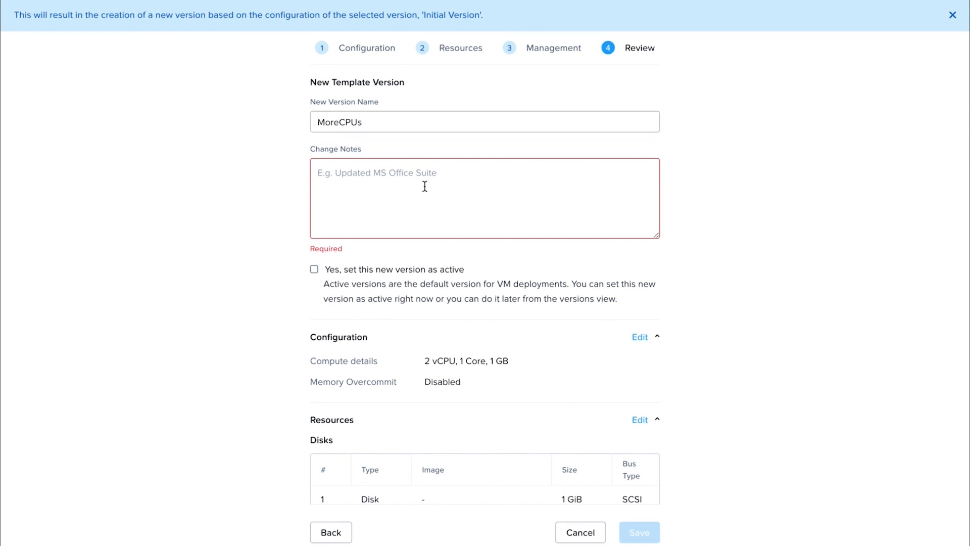
pyautogui.write('n/w')
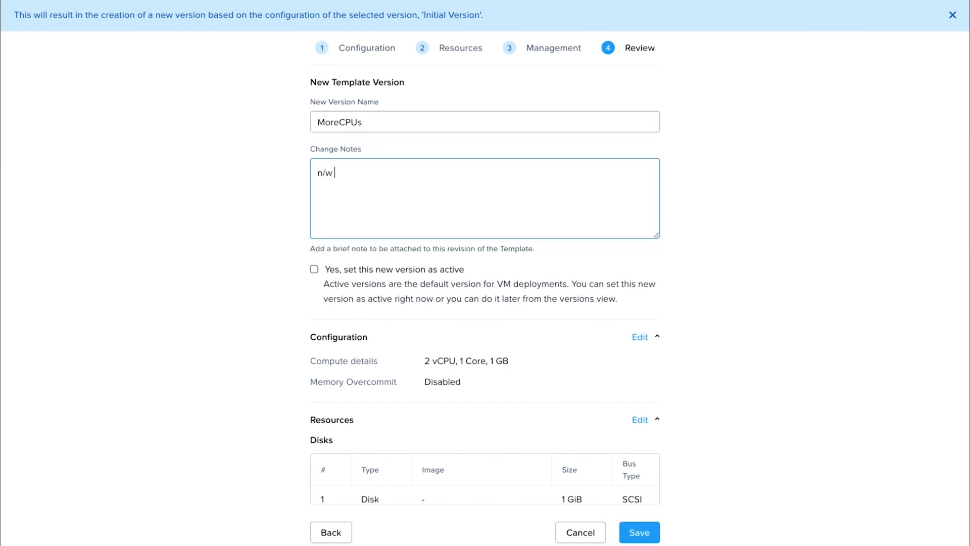
pyautogui.write('removed')
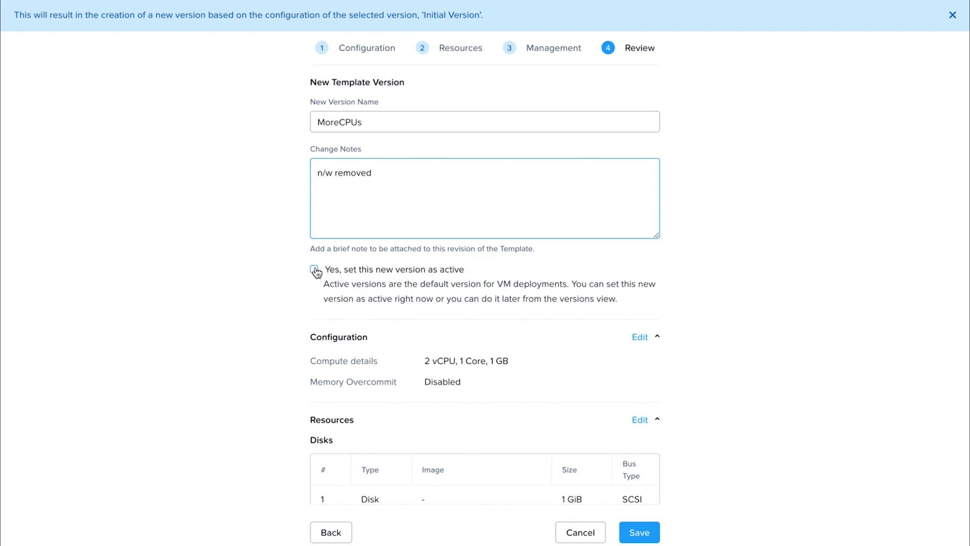
pyautogui.click(639, 532)
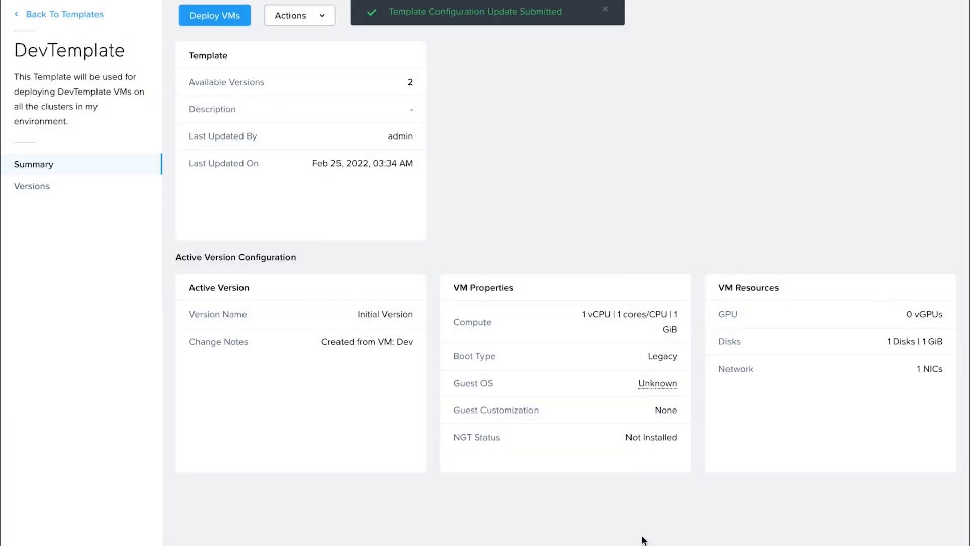
# Deploy a temporary guest OS update VM from the active MoreCPUs version.
pyautogui.click(31, 185)
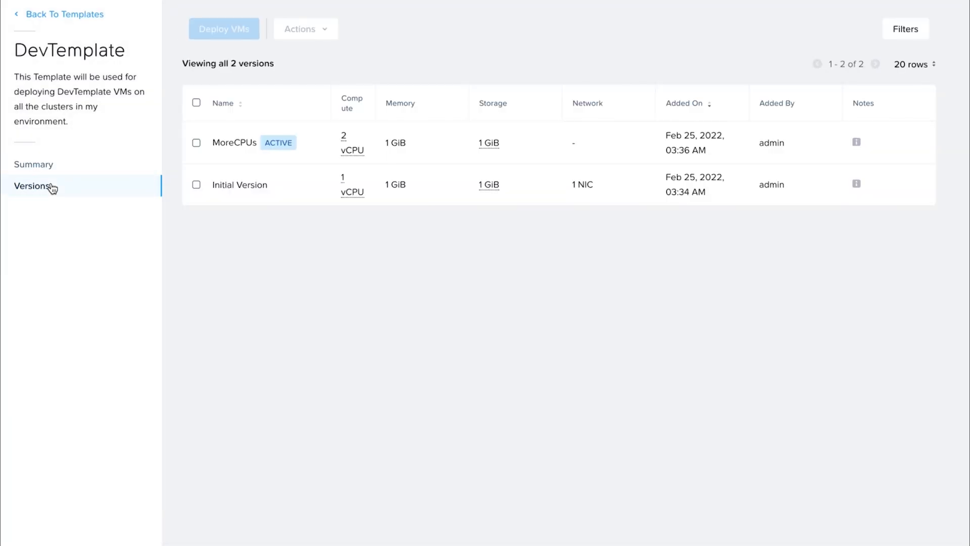
pyautogui.click(299, 14)
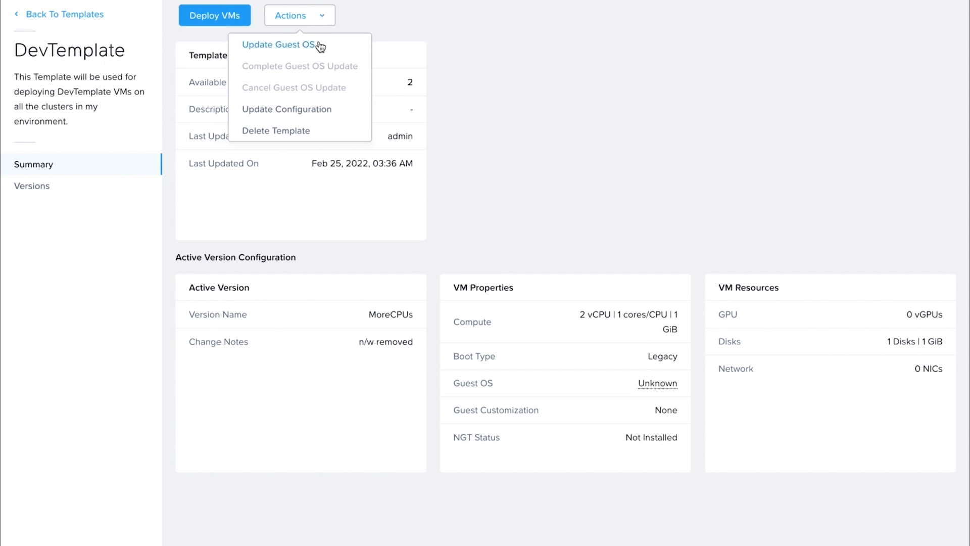
pyautogui.click(278, 44)
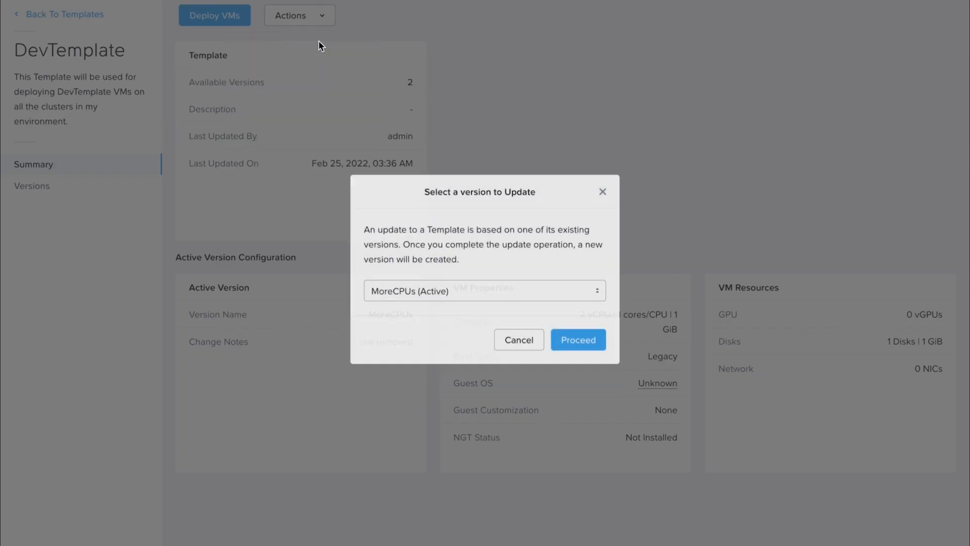
pyautogui.click(577, 339)
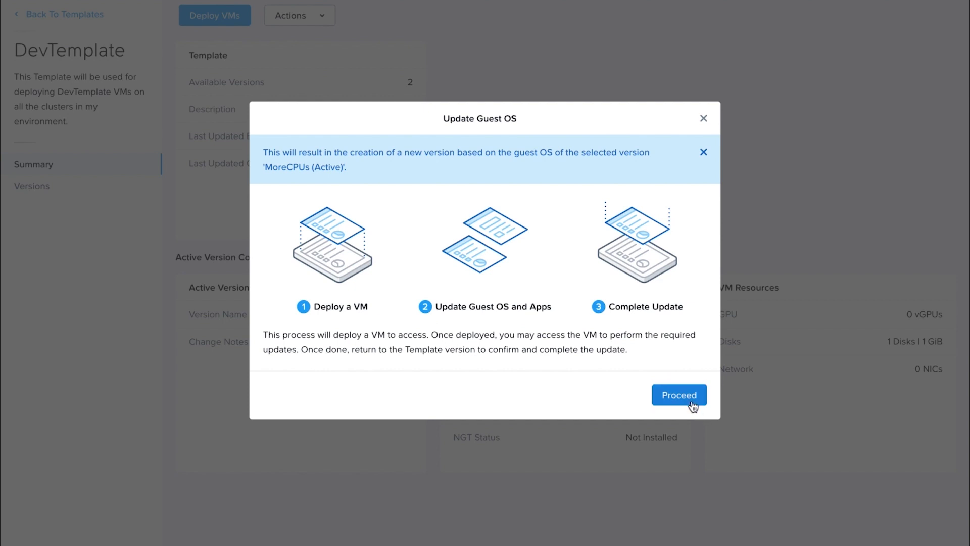
pyautogui.click(678, 394)
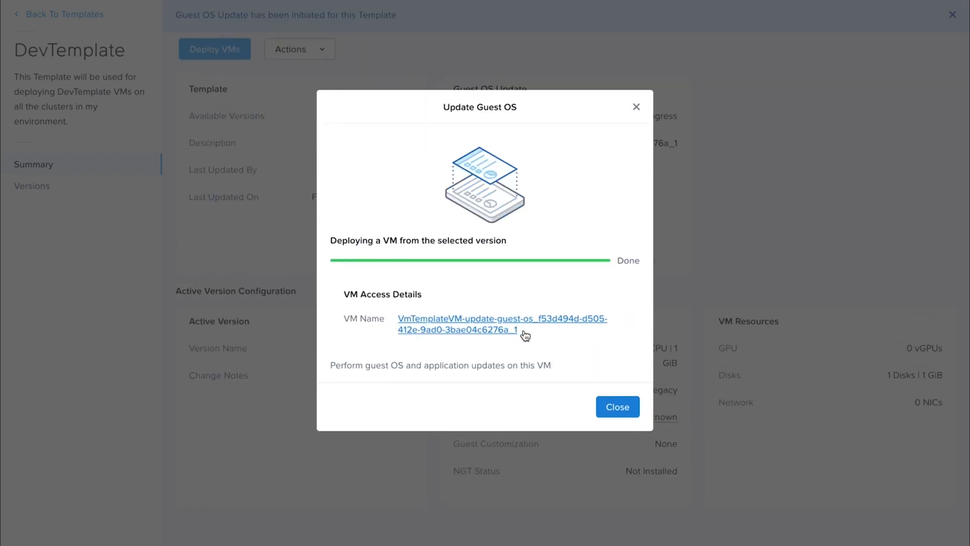
pyautogui.click(617, 406)
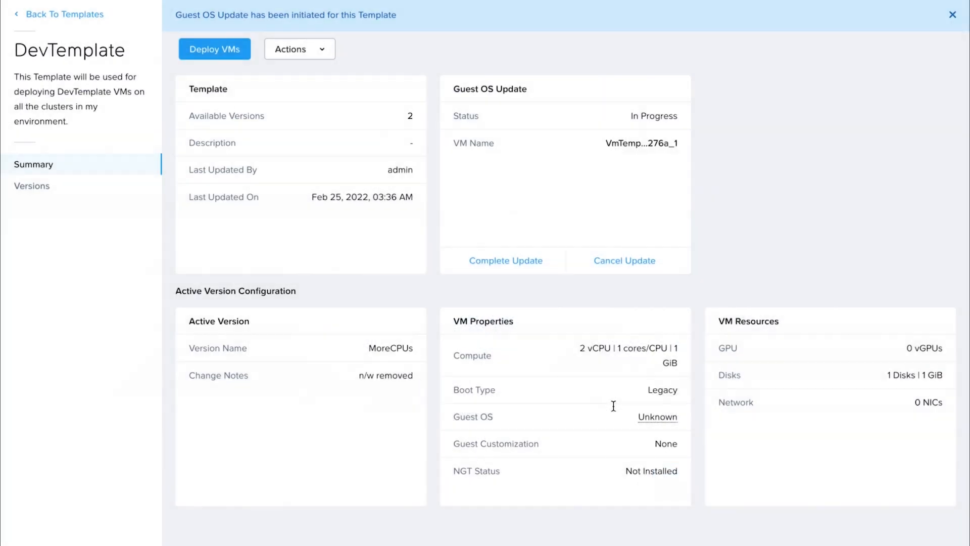
pyautogui.click(299, 49)
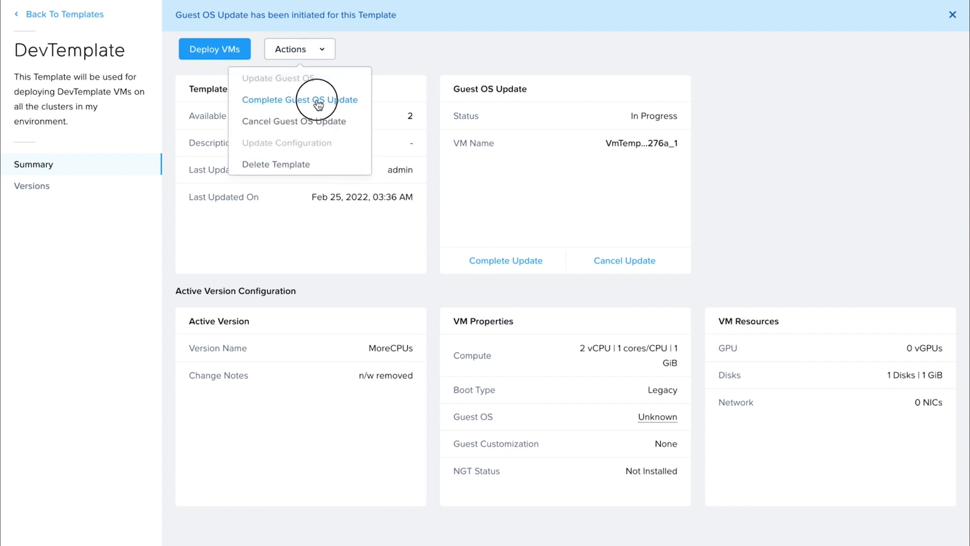
# Complete the guest OS update as version 'OS Patched' with change note 'Security'.
pyautogui.click(300, 99)
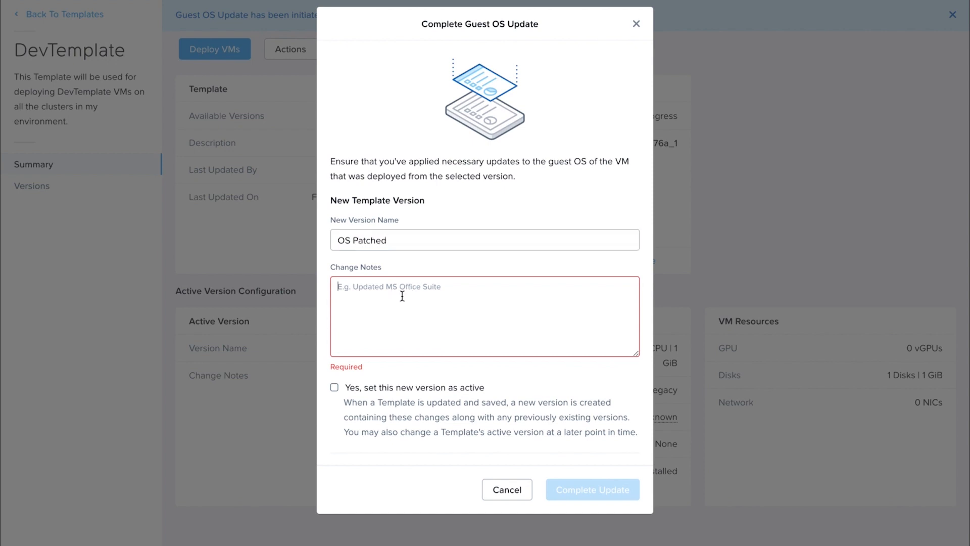
pyautogui.write('Security')
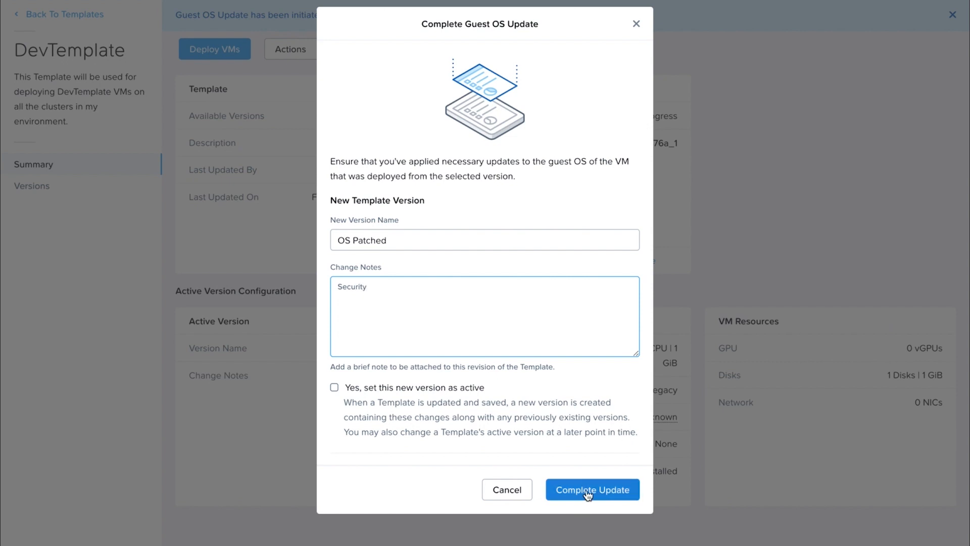
pyautogui.click(591, 489)
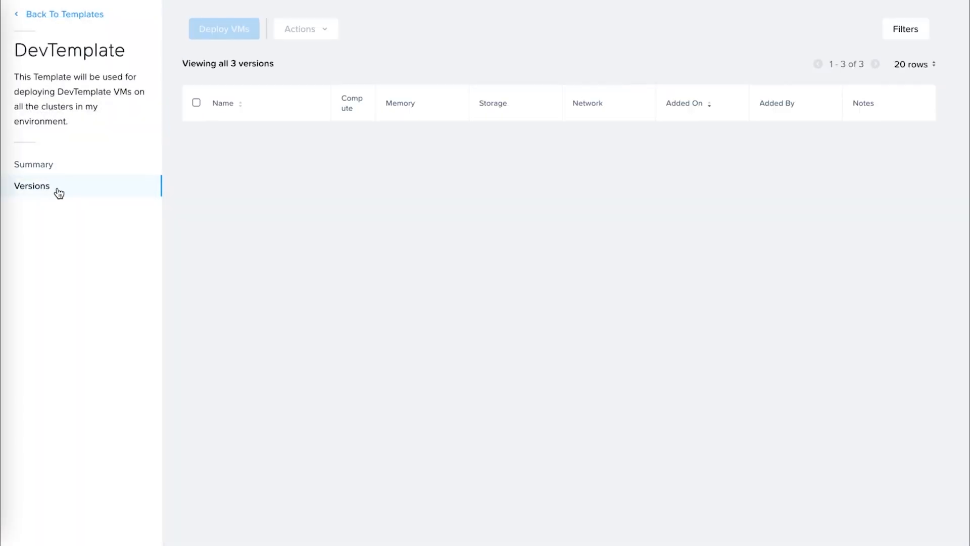
# Set the OS Patched version as DevTemplate's active version and confirm.
pyautogui.click(31, 186)
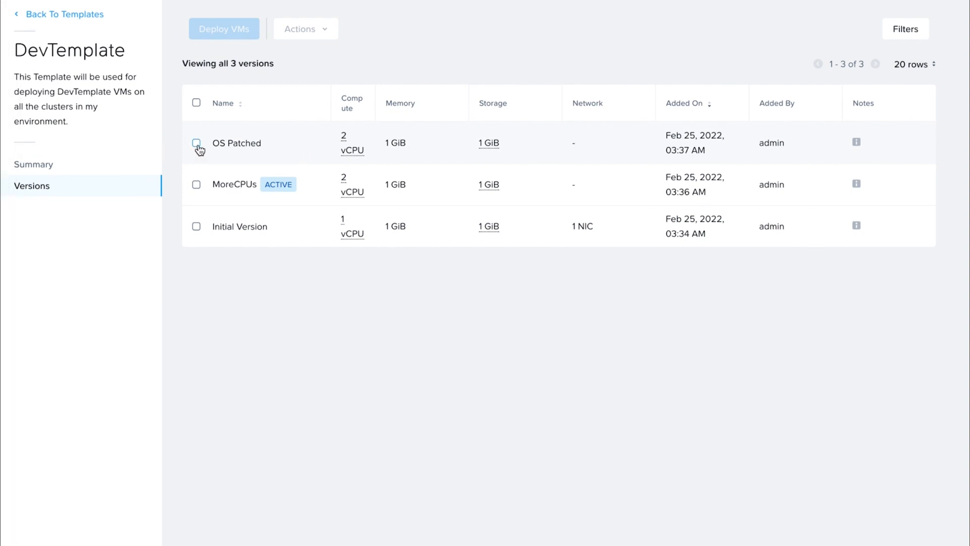
pyautogui.click(196, 143)
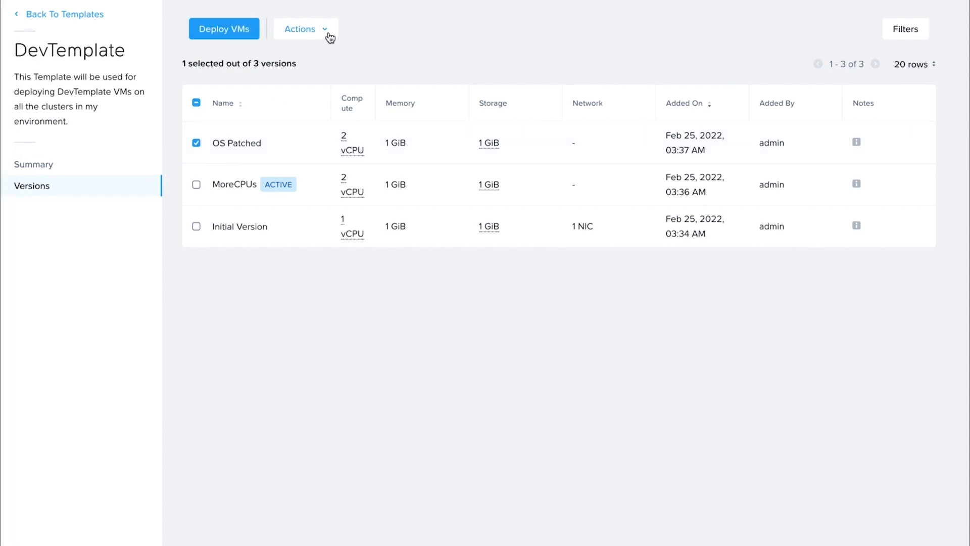
pyautogui.click(304, 29)
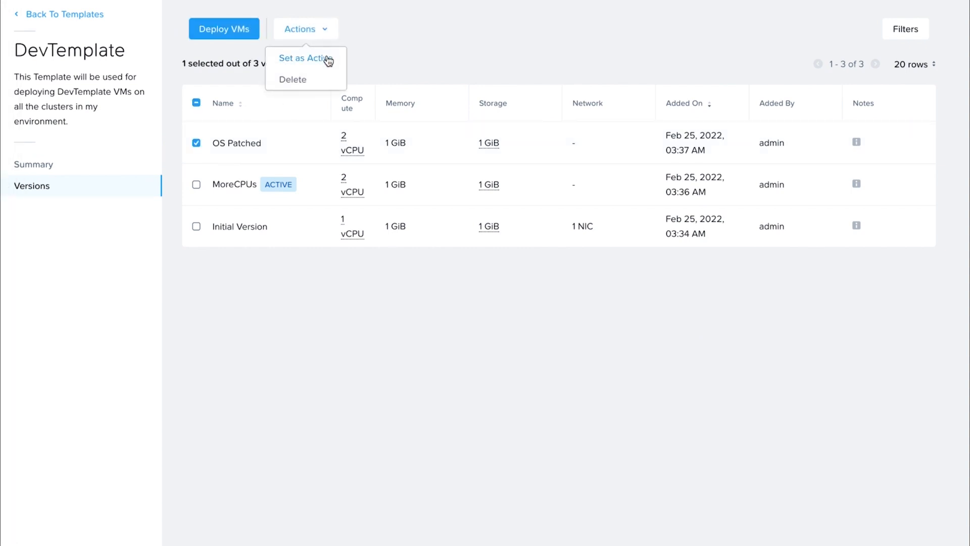
pyautogui.click(303, 58)
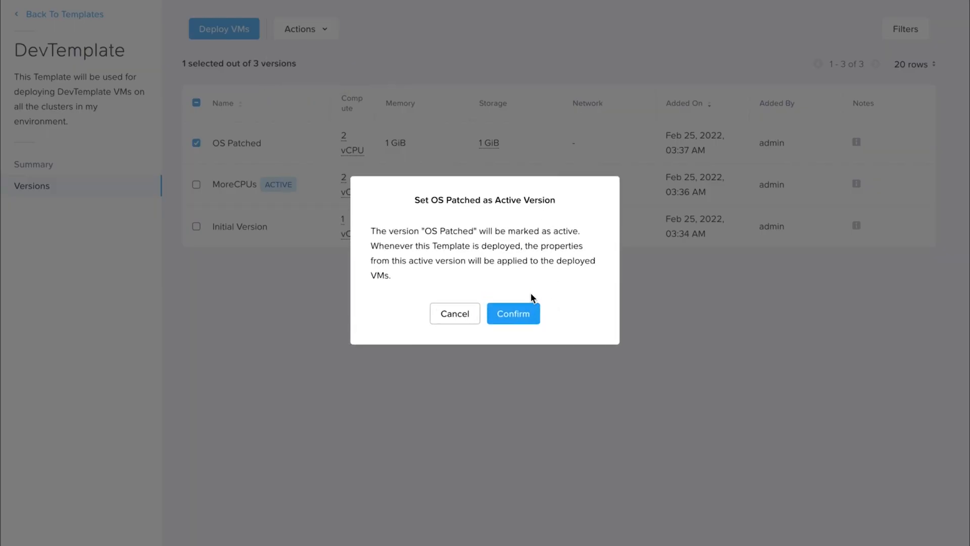
pyautogui.click(513, 313)
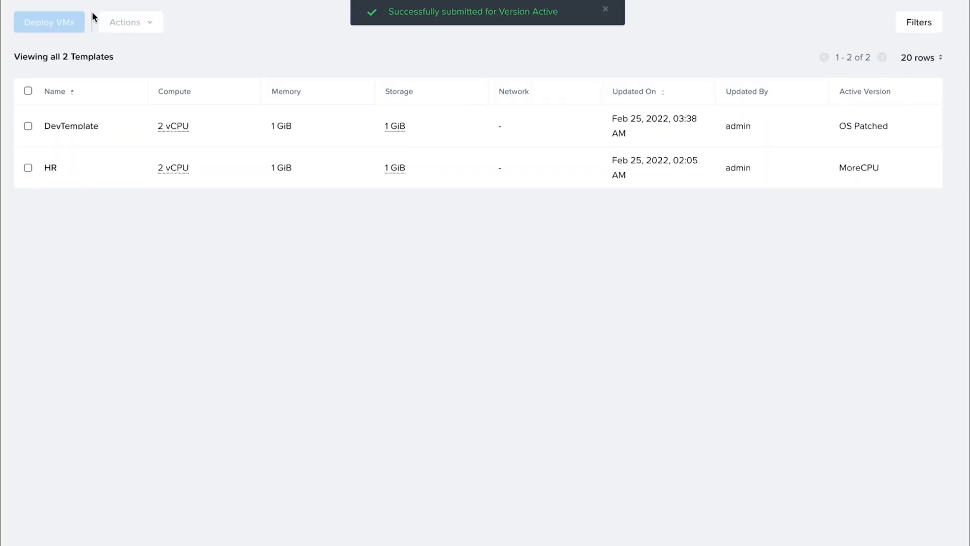
# Deploy 2 VMs named DevVM from DevTemplate, then go to the VMs list.
pyautogui.click(28, 126)
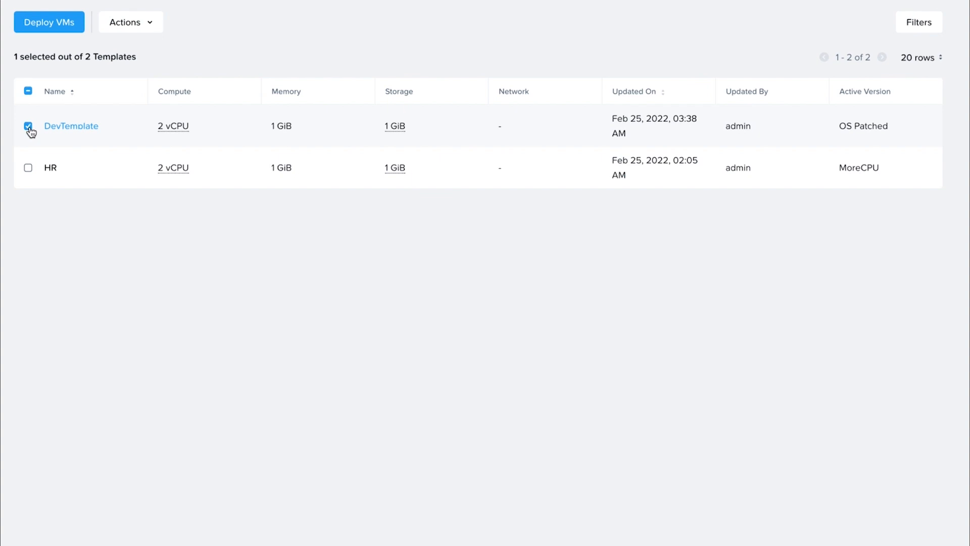
pyautogui.click(49, 22)
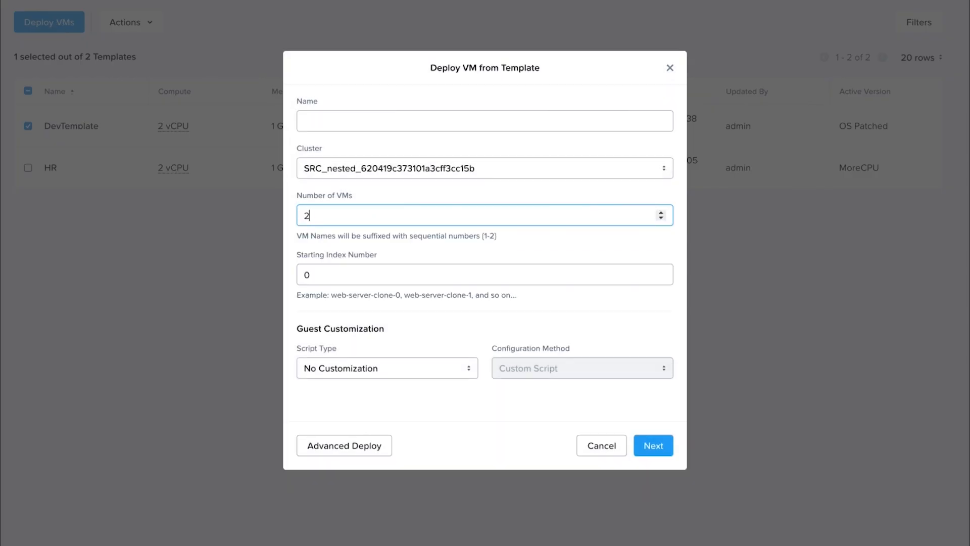
pyautogui.click(484, 120)
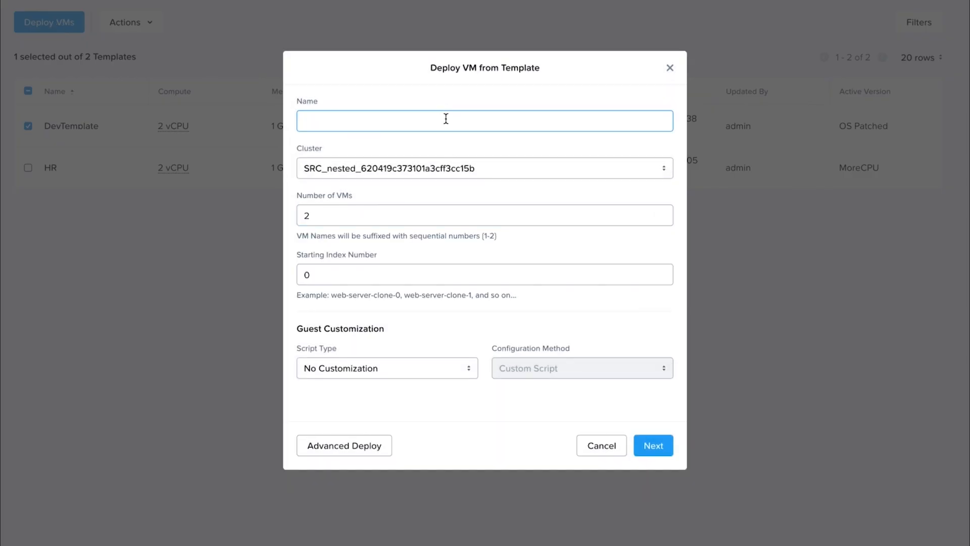
pyautogui.write('DevVM')
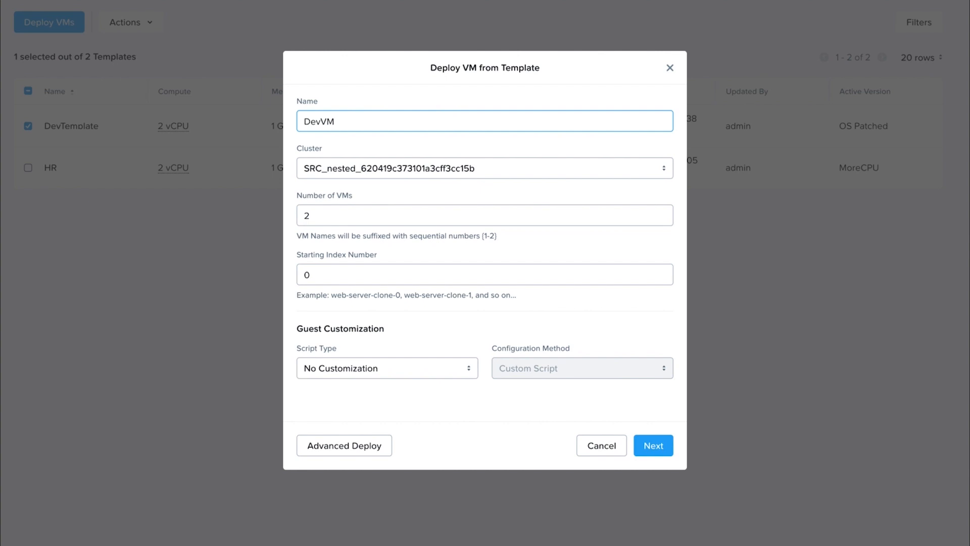
pyautogui.click(485, 168)
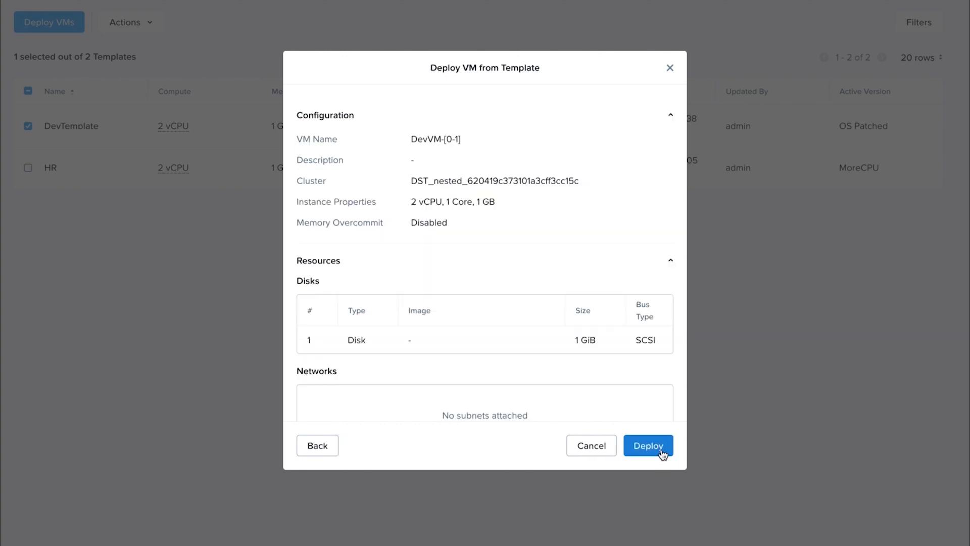
pyautogui.click(647, 446)
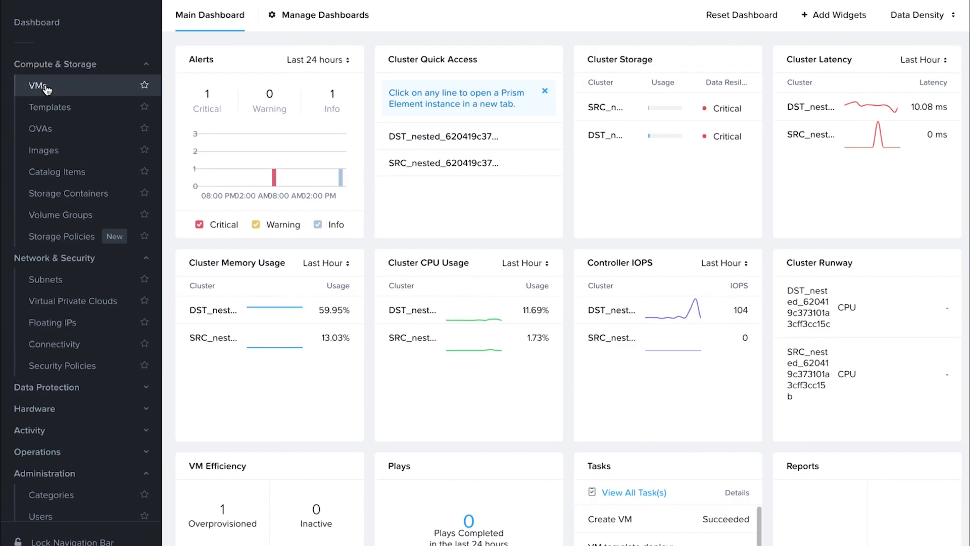
pyautogui.click(40, 86)
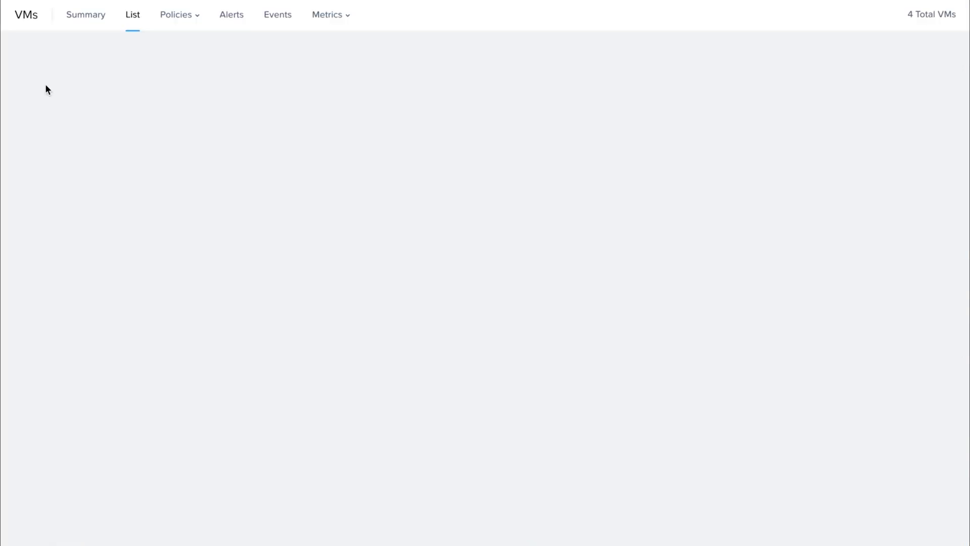